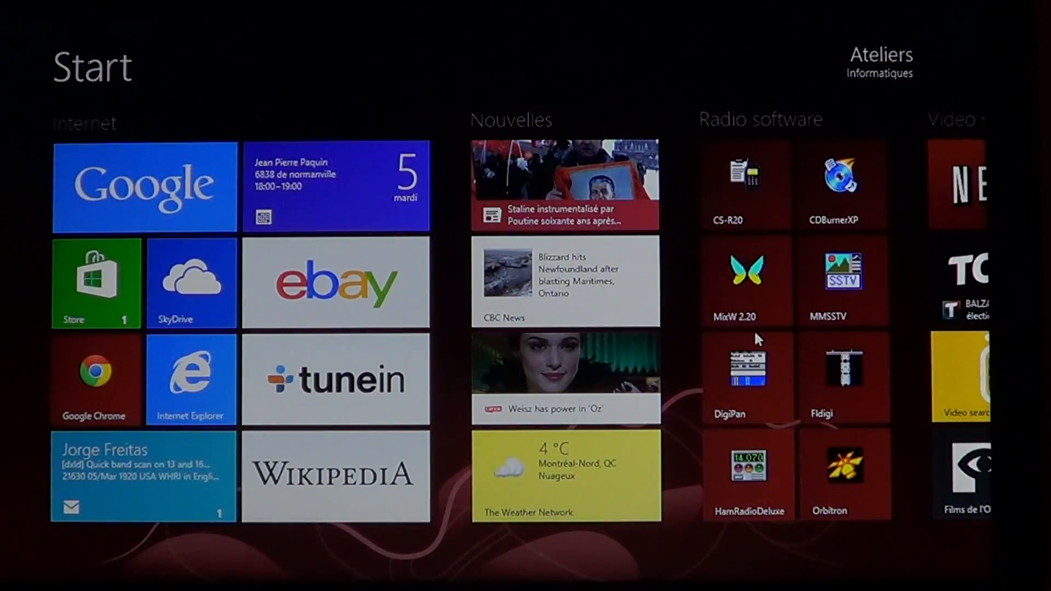
Scroll across the Start screen toward the full Apps list and Search panel.
{"action": "scroll", "scroll_direction": "right", "scroll_amount": 3}
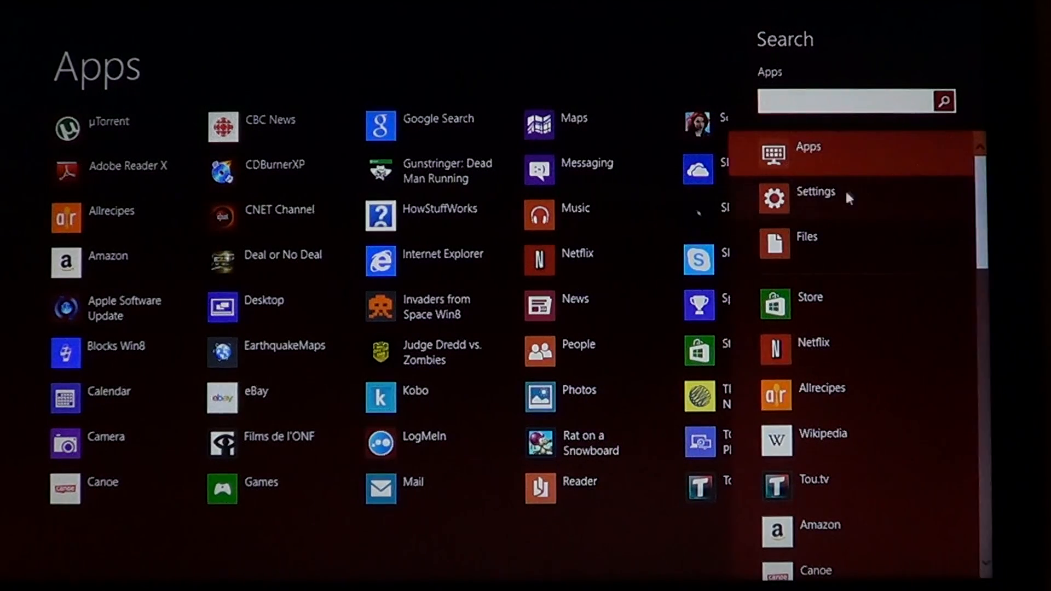
Search Settings for 'langu' to list Language, Add a language and Region options.
{"action": "left_click", "coordinate": [815, 199]}
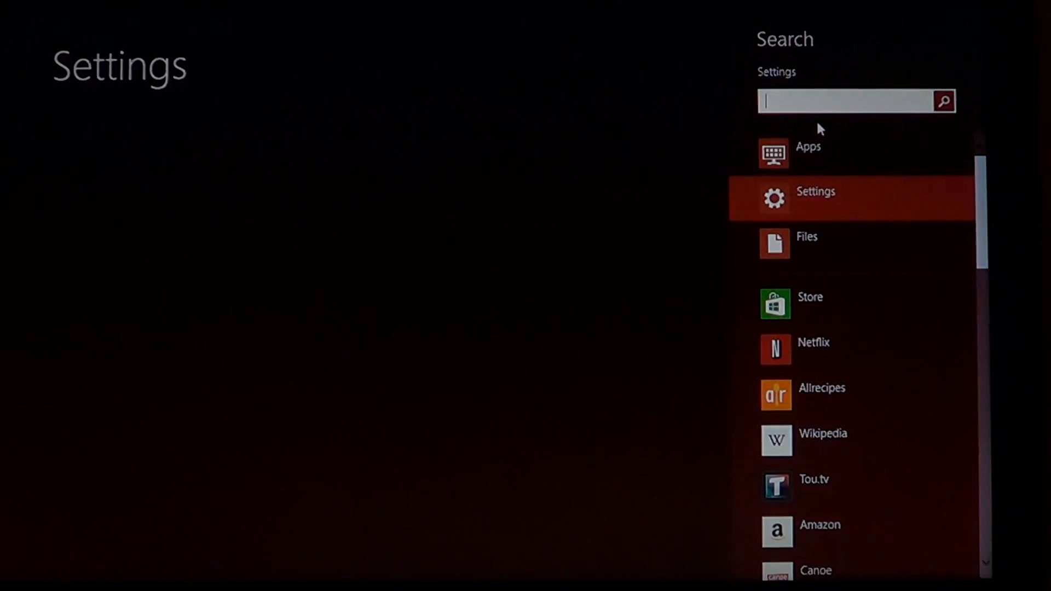
{"action": "type", "text": "l"}
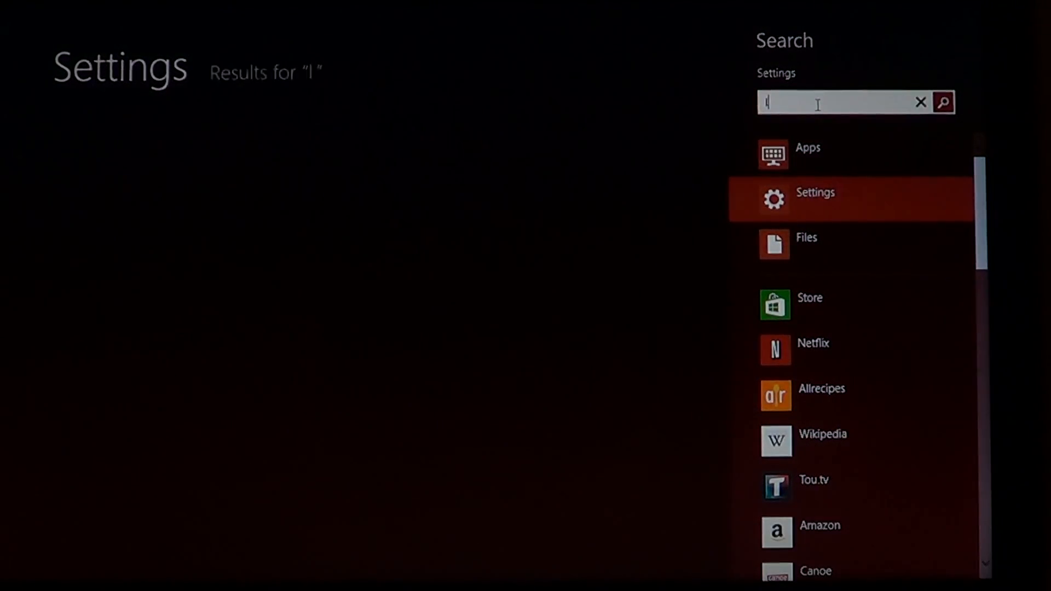
{"action": "type", "text": "angu"}
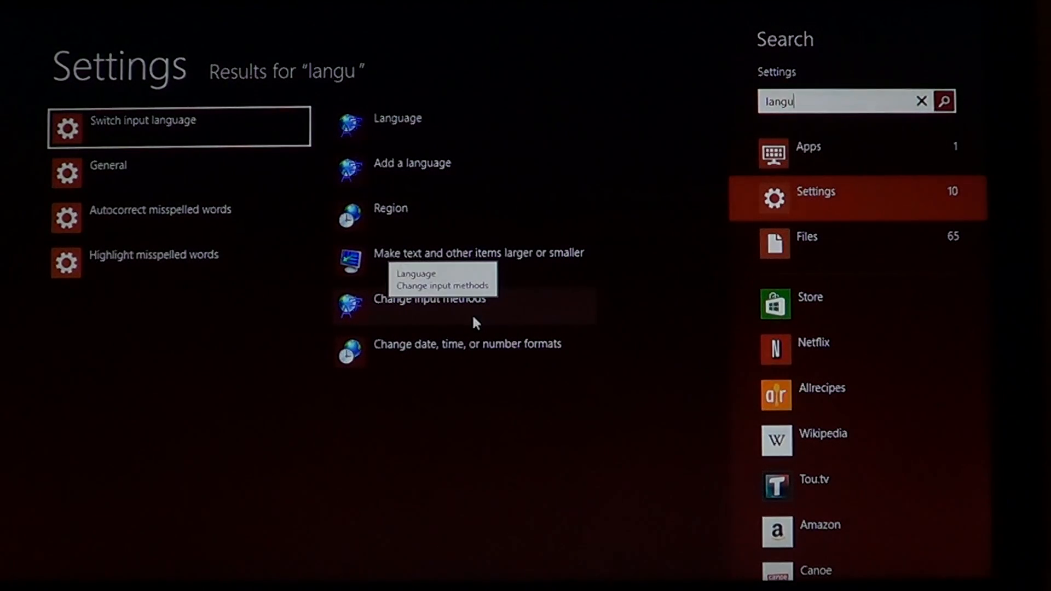
{"action": "mouse_move", "coordinate": [452, 300]}
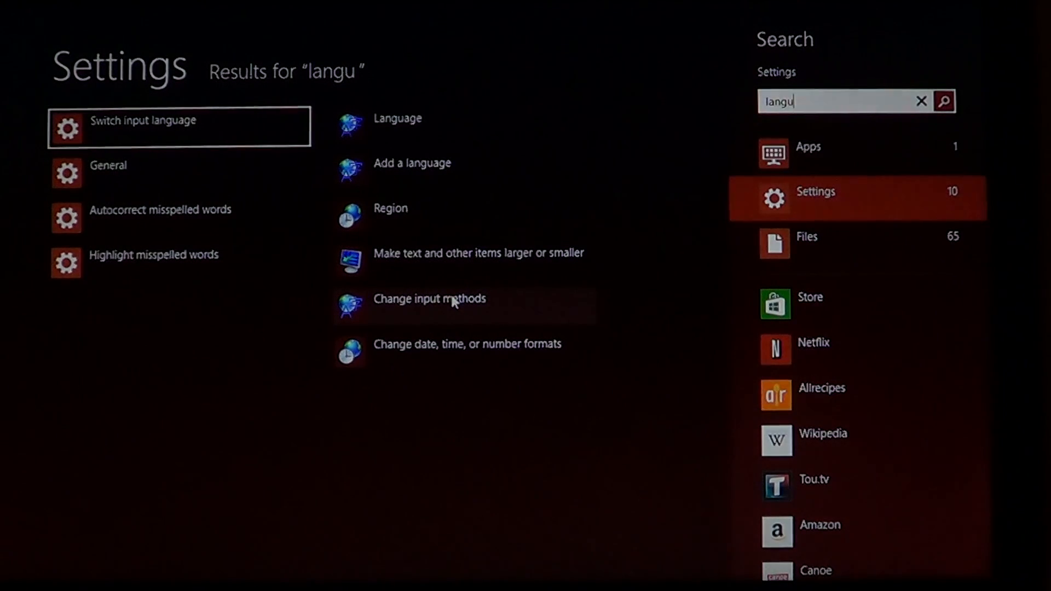
Go to Change input methods and the Options page for English (United States).
{"action": "left_click", "coordinate": [429, 299]}
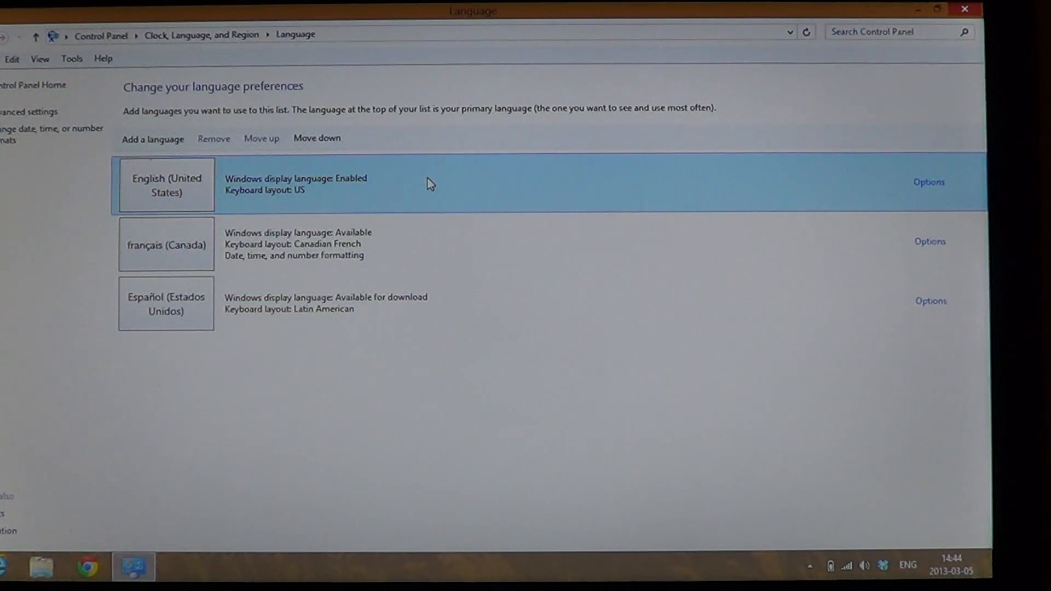
{"action": "mouse_move", "coordinate": [428, 383]}
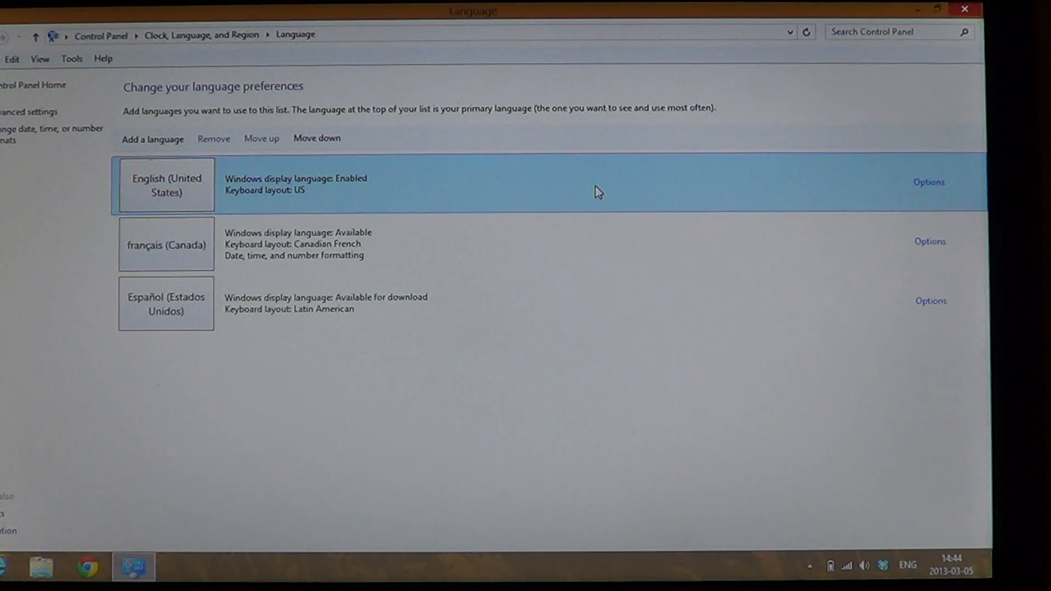
{"action": "mouse_move", "coordinate": [805, 179]}
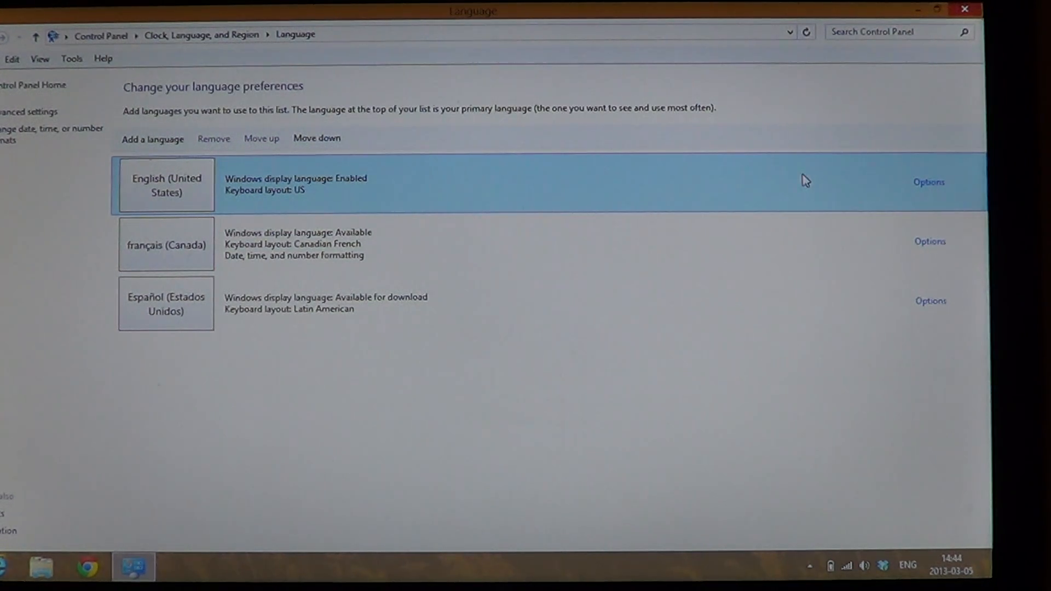
{"action": "left_click", "coordinate": [928, 182]}
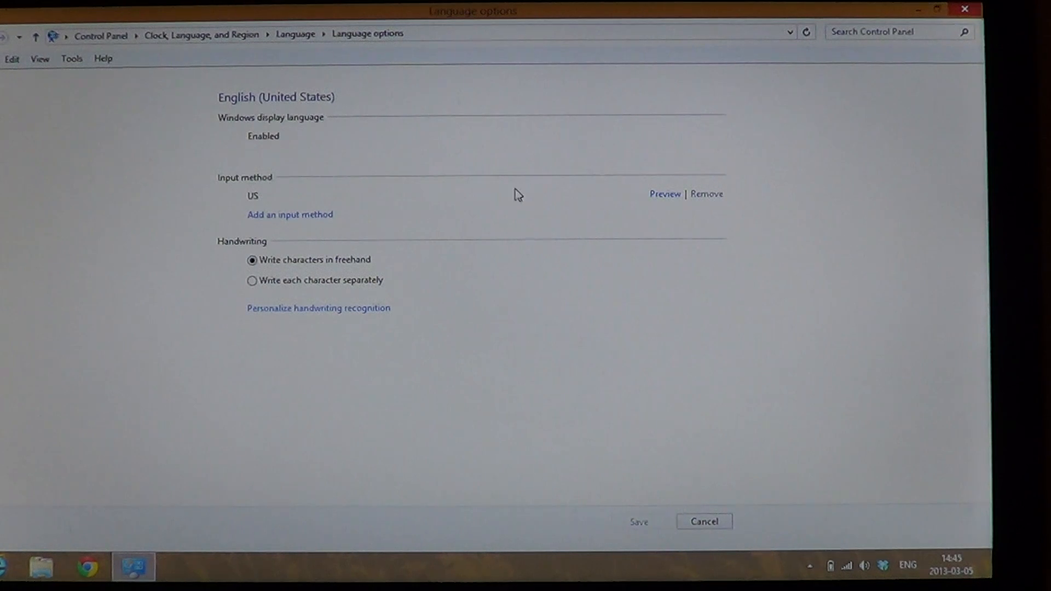
{"action": "mouse_move", "coordinate": [297, 230]}
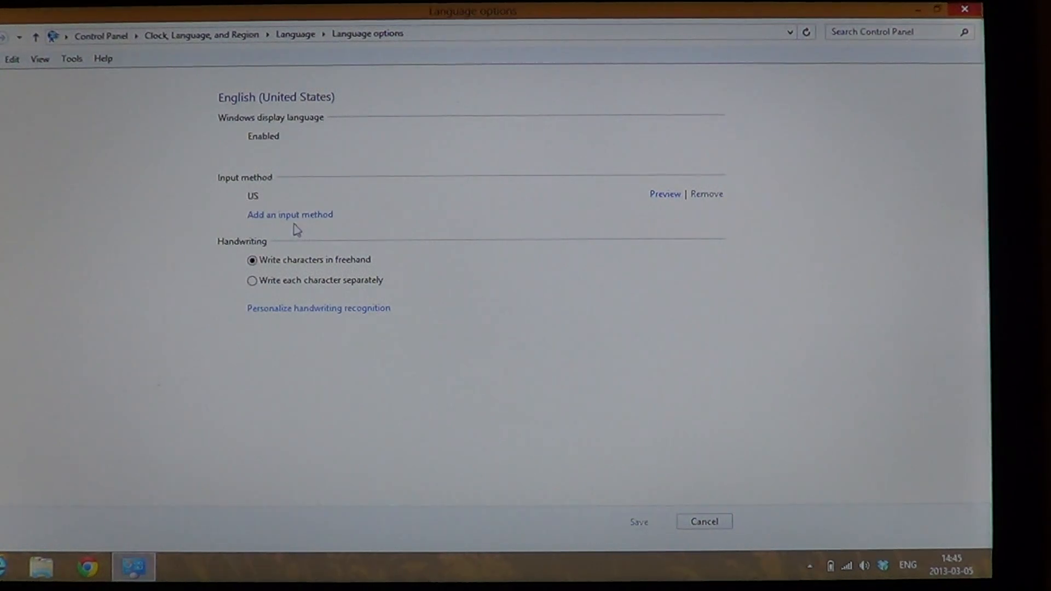
{"action": "mouse_move", "coordinate": [424, 228]}
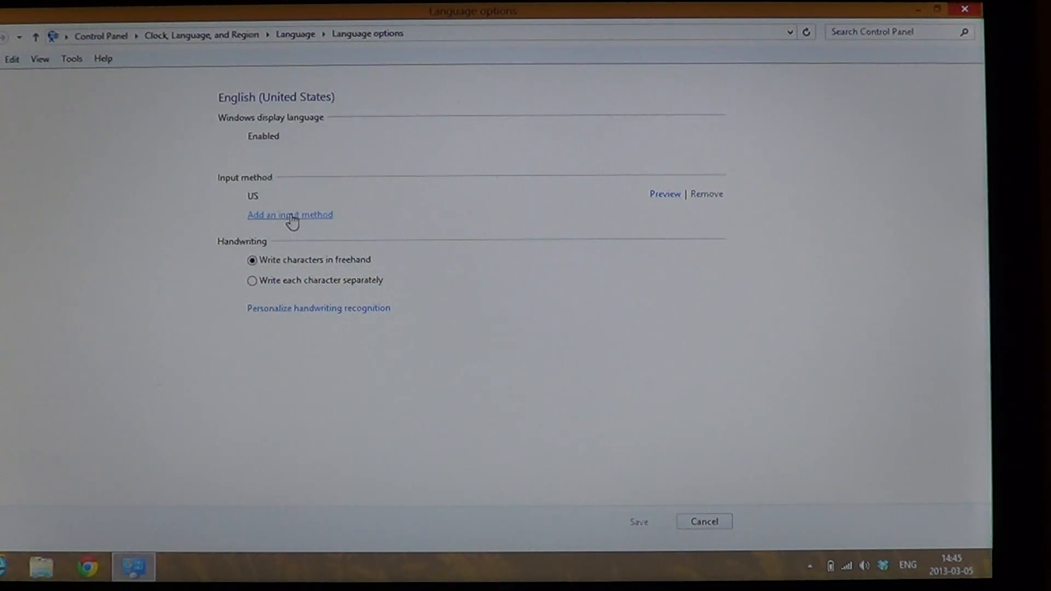
Start adding an input method, previewing Canadian Multilingual Standard and scrolling the list.
{"action": "left_click", "coordinate": [289, 215]}
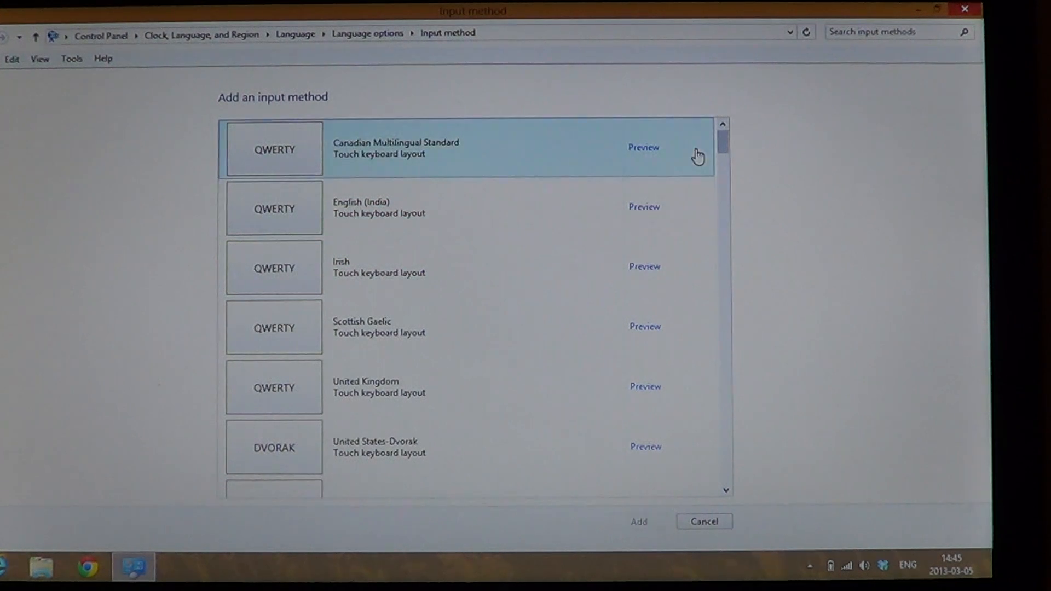
{"action": "mouse_move", "coordinate": [447, 170]}
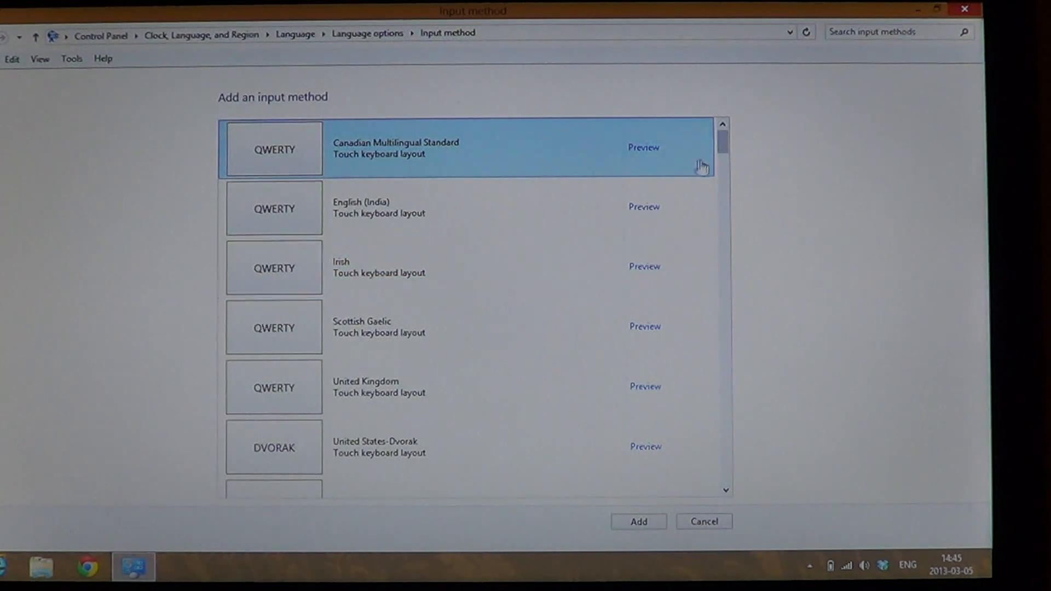
{"action": "left_click", "coordinate": [643, 148]}
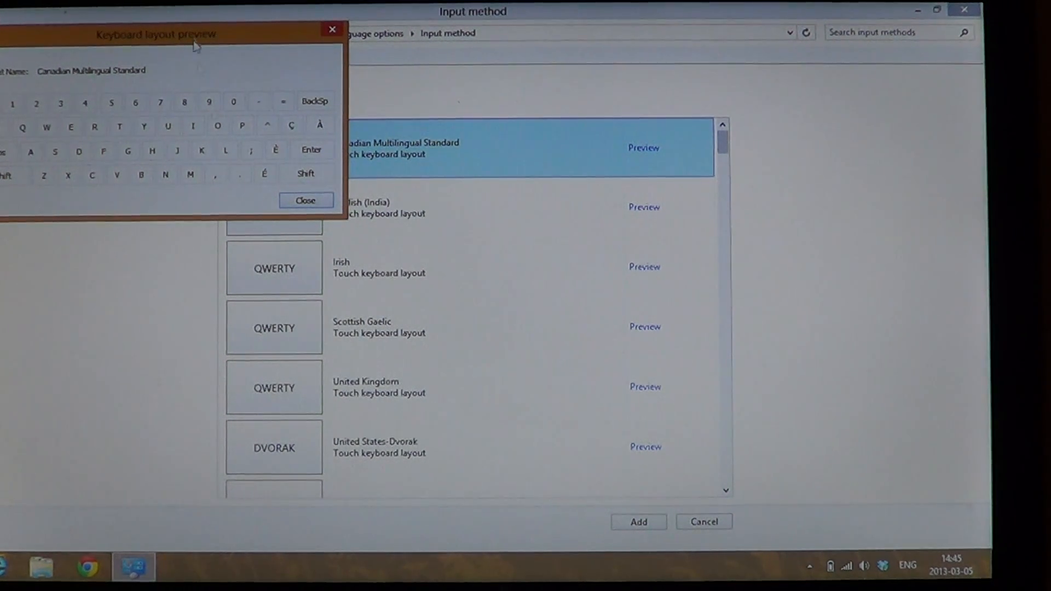
{"action": "left_click", "coordinate": [305, 200]}
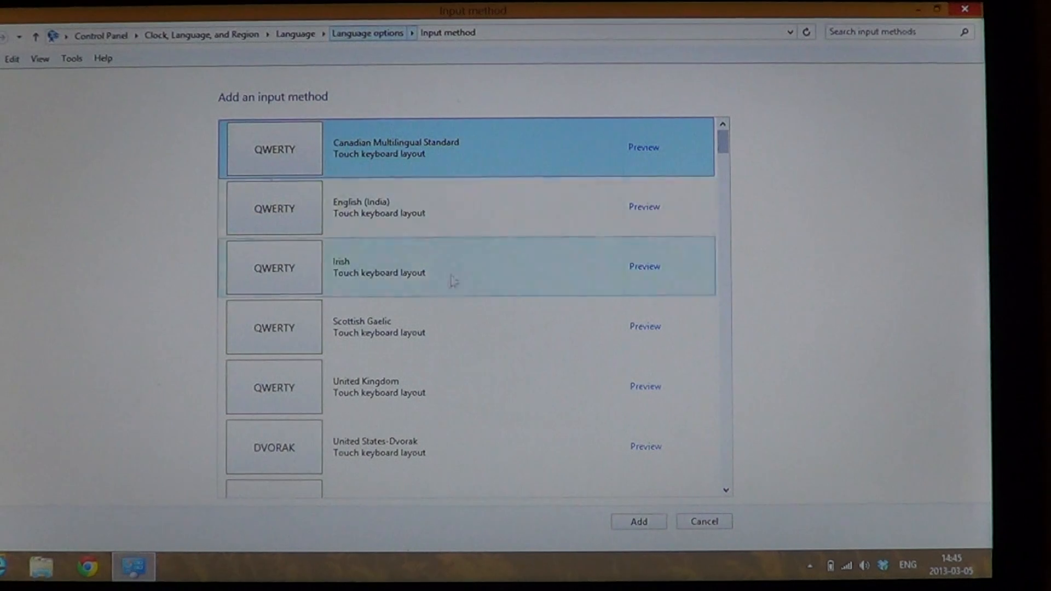
{"action": "scroll", "scroll_direction": "up", "scroll_amount": 3}
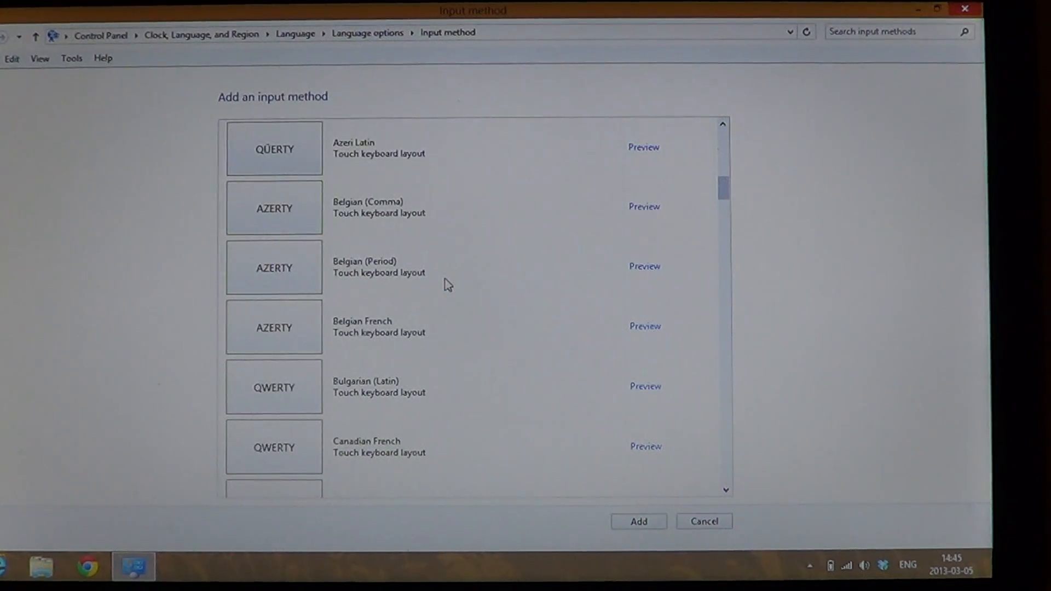
Select Canadian French, check its keyboard layout preview, and confirm it as the layout to add.
{"action": "left_click", "coordinate": [449, 447]}
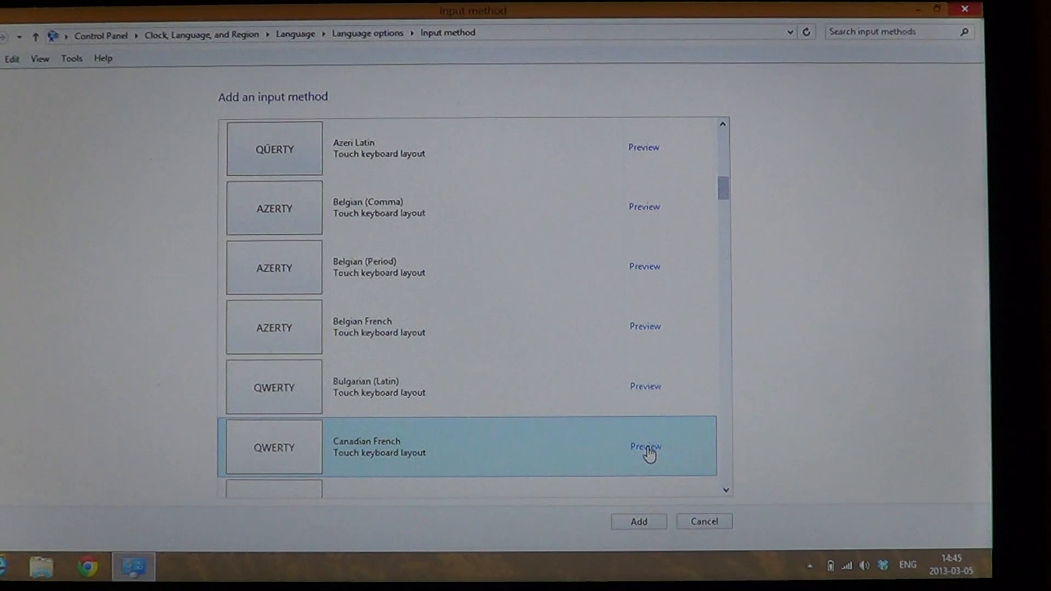
{"action": "left_click", "coordinate": [643, 447]}
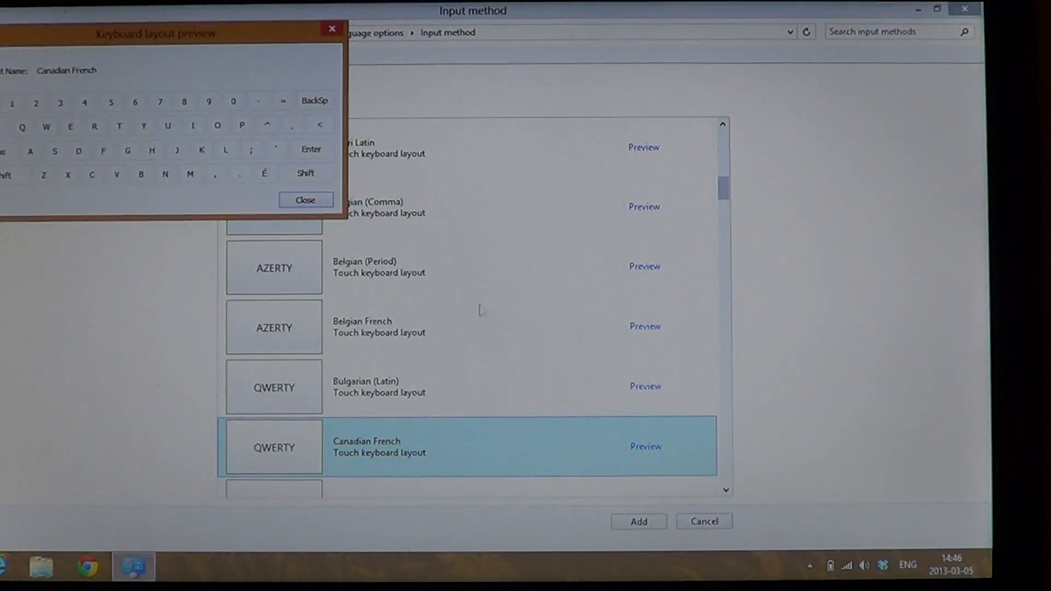
{"action": "mouse_move", "coordinate": [305, 174]}
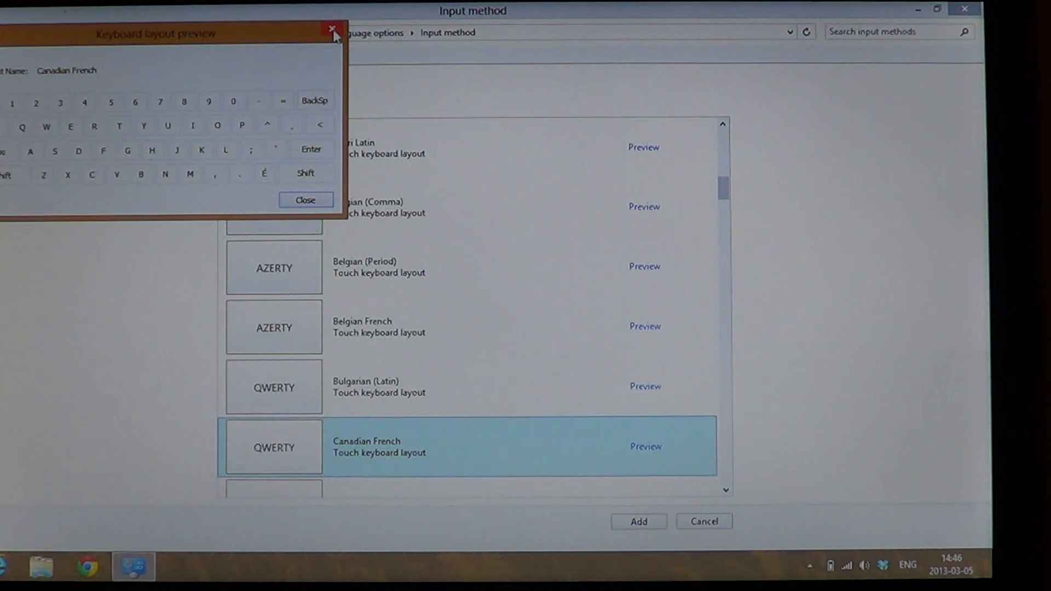
{"action": "left_click", "coordinate": [333, 30]}
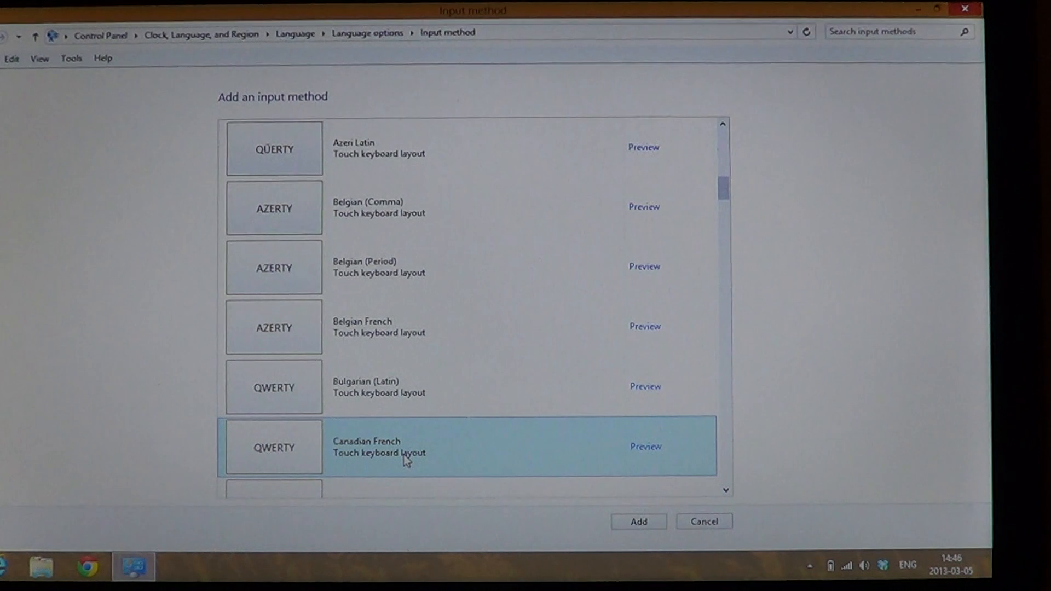
{"action": "left_click", "coordinate": [637, 522]}
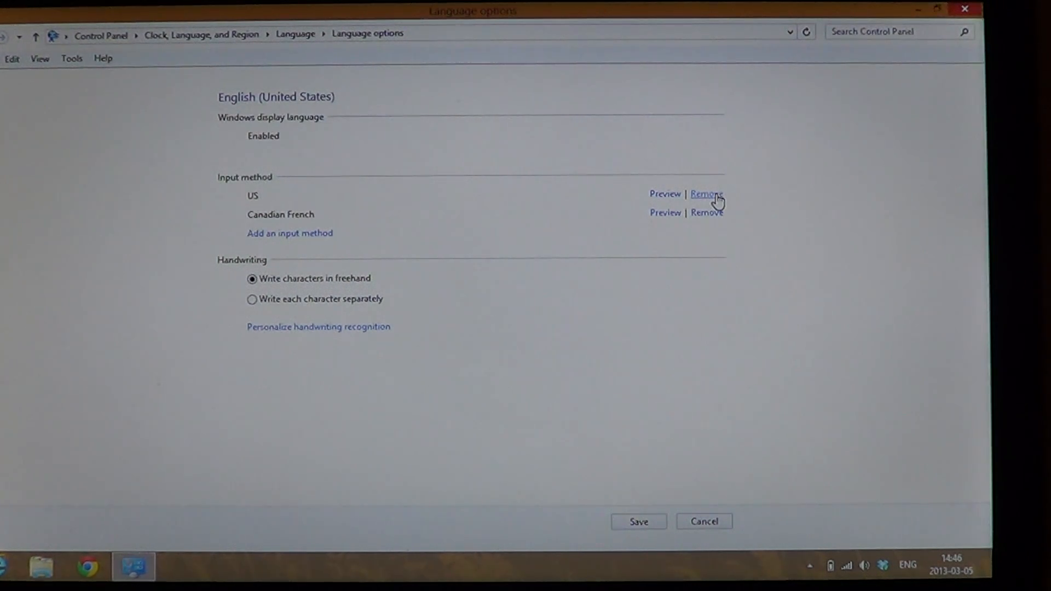
Remove the US input method and save, leaving Canadian French as the only layout.
{"action": "left_click", "coordinate": [706, 193]}
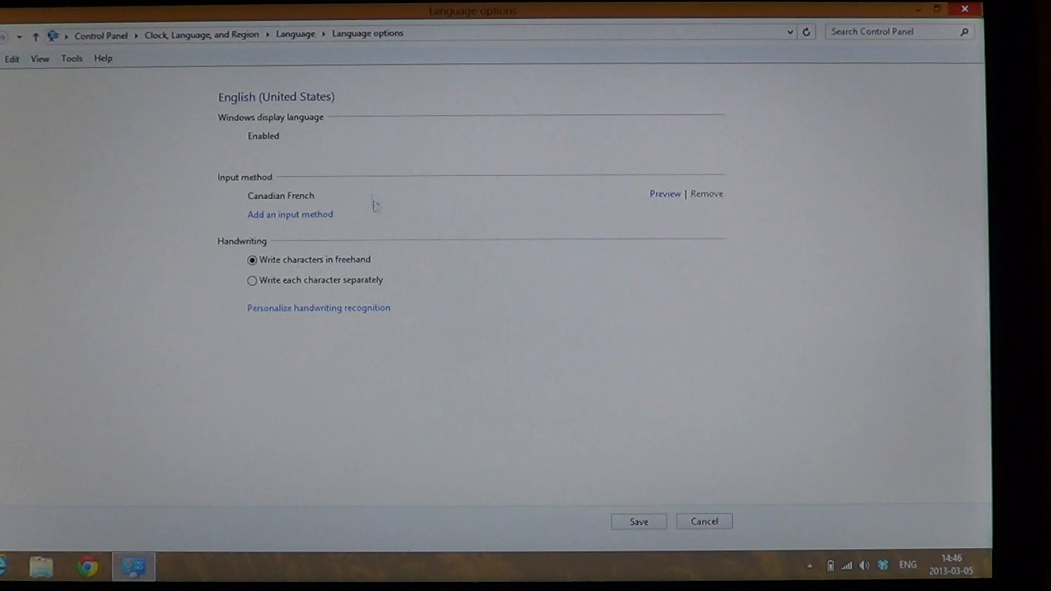
{"action": "mouse_move", "coordinate": [530, 265]}
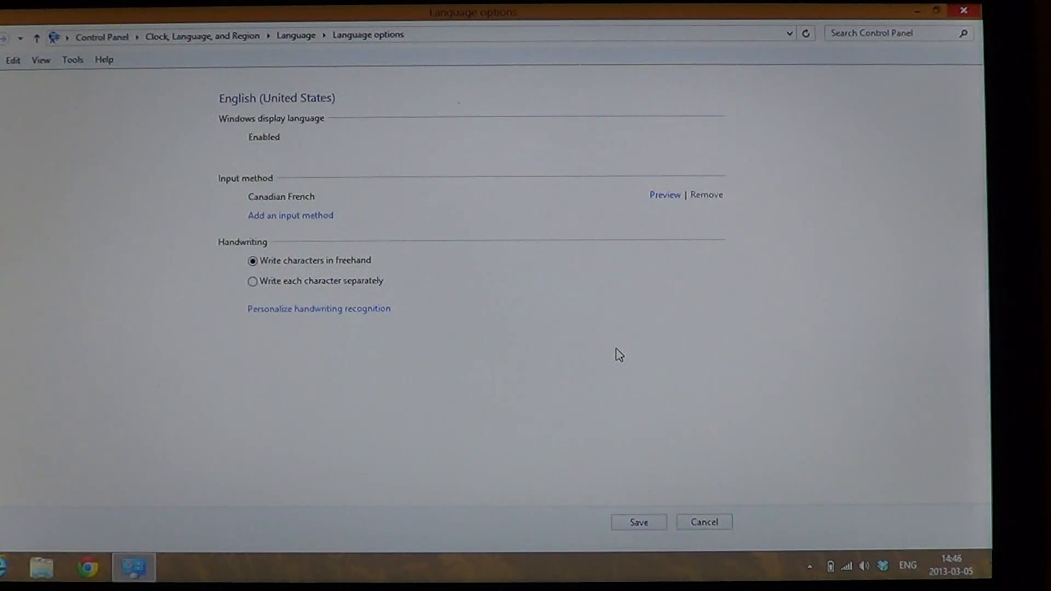
{"action": "mouse_move", "coordinate": [642, 416]}
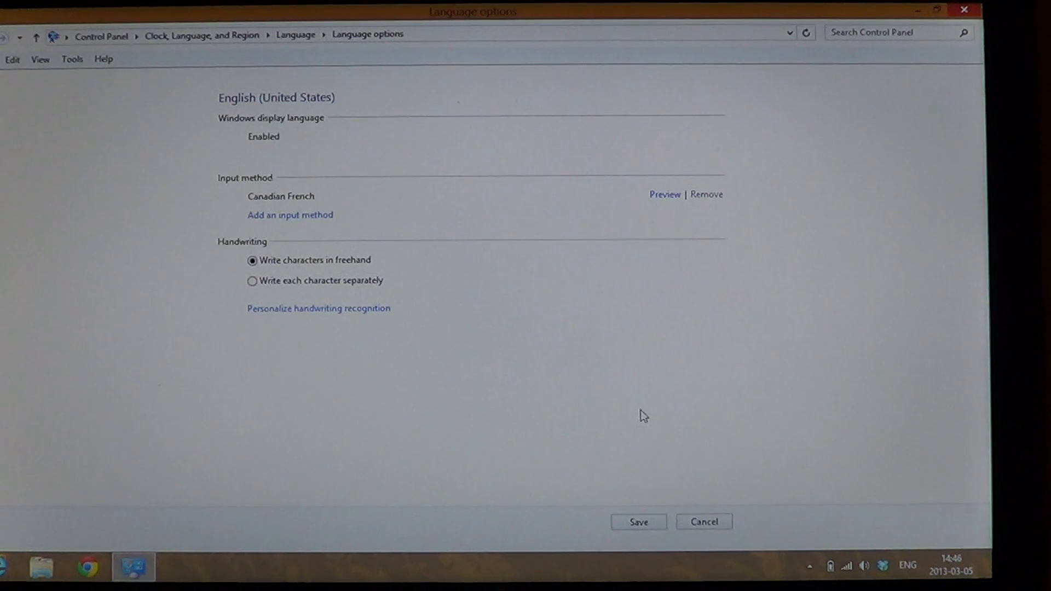
{"action": "left_click", "coordinate": [638, 521]}
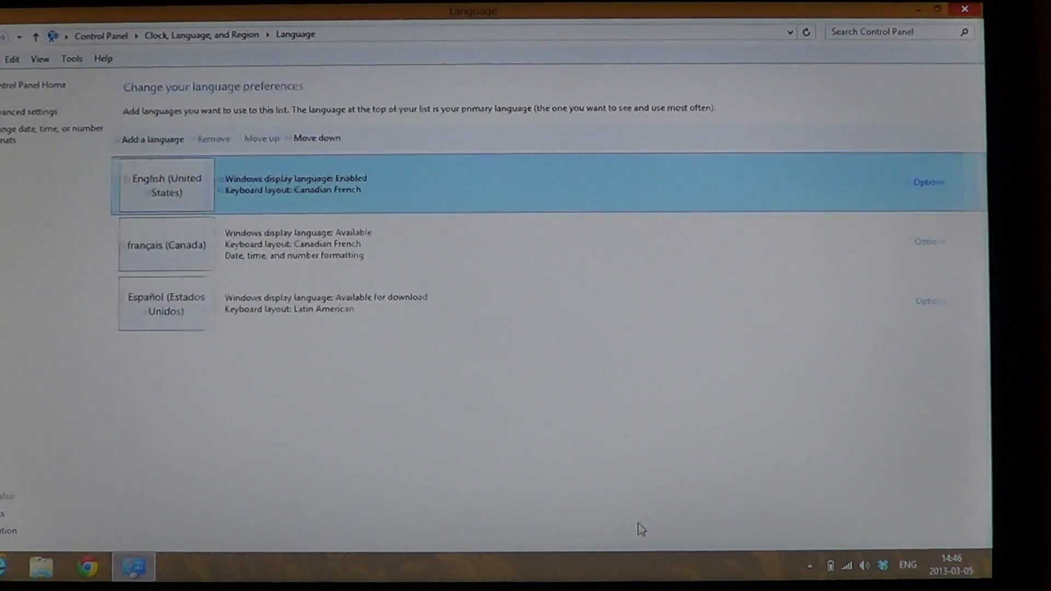